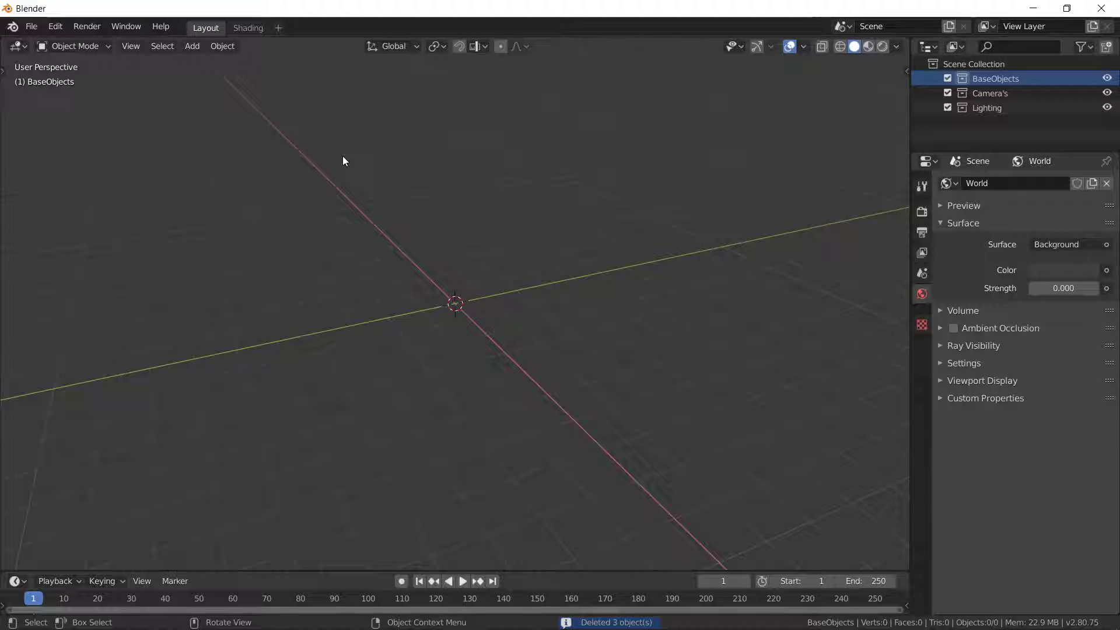
{"action": "mouse_move", "coordinate": [214, 123]}
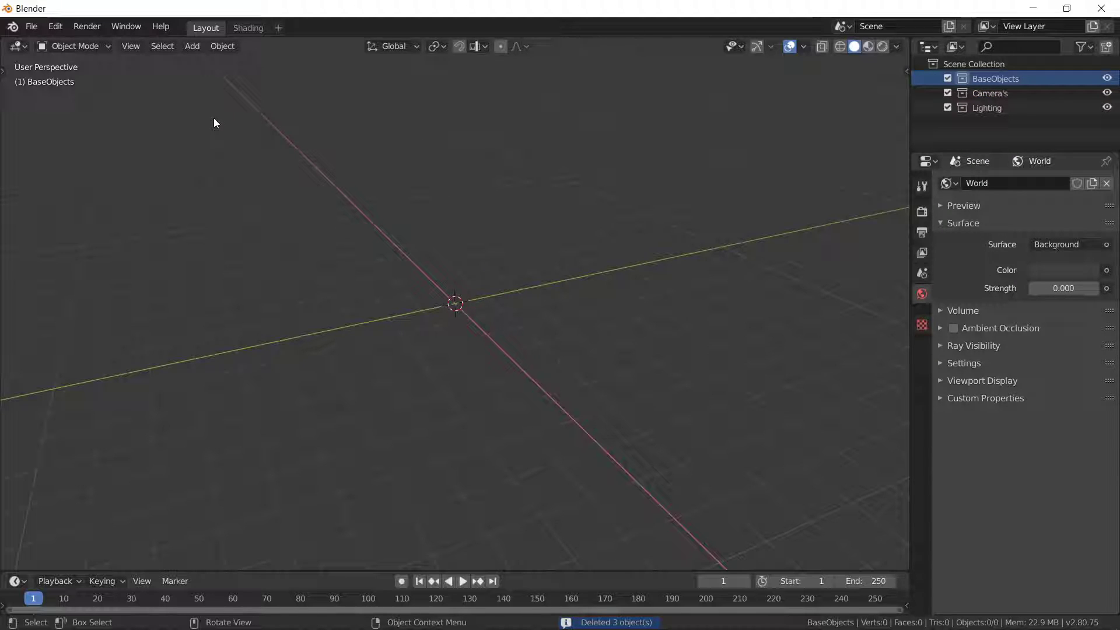
Install L-System.py from Documents\Blender\Scripting and enable Add Mesh: L-System.
{"action": "left_click", "coordinate": [54, 27]}
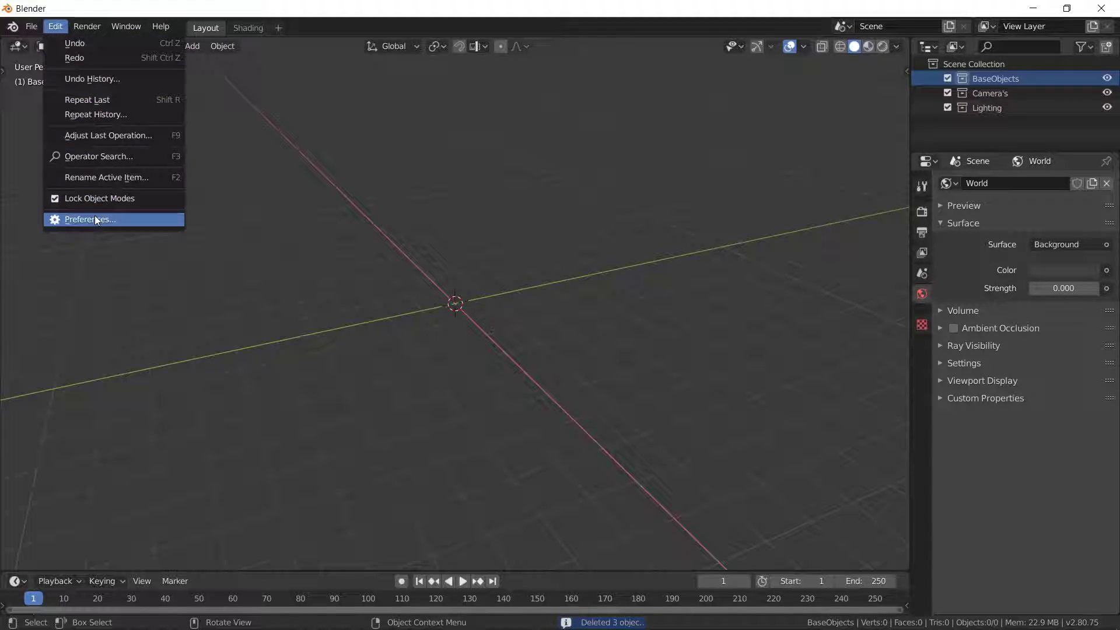
{"action": "left_click", "coordinate": [89, 219]}
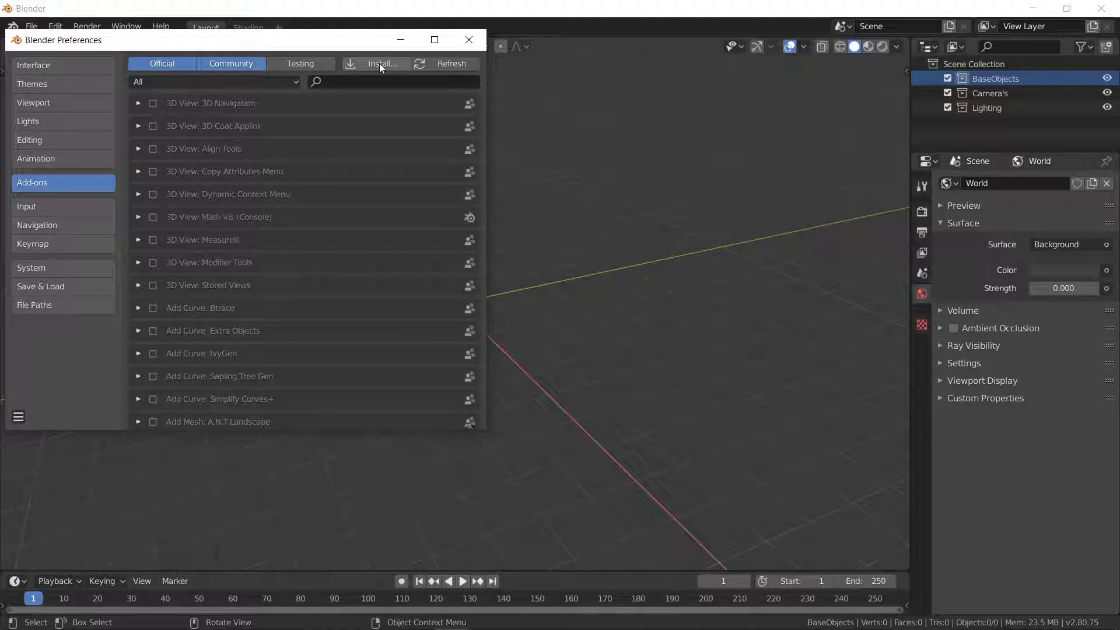
{"action": "left_click", "coordinate": [382, 64]}
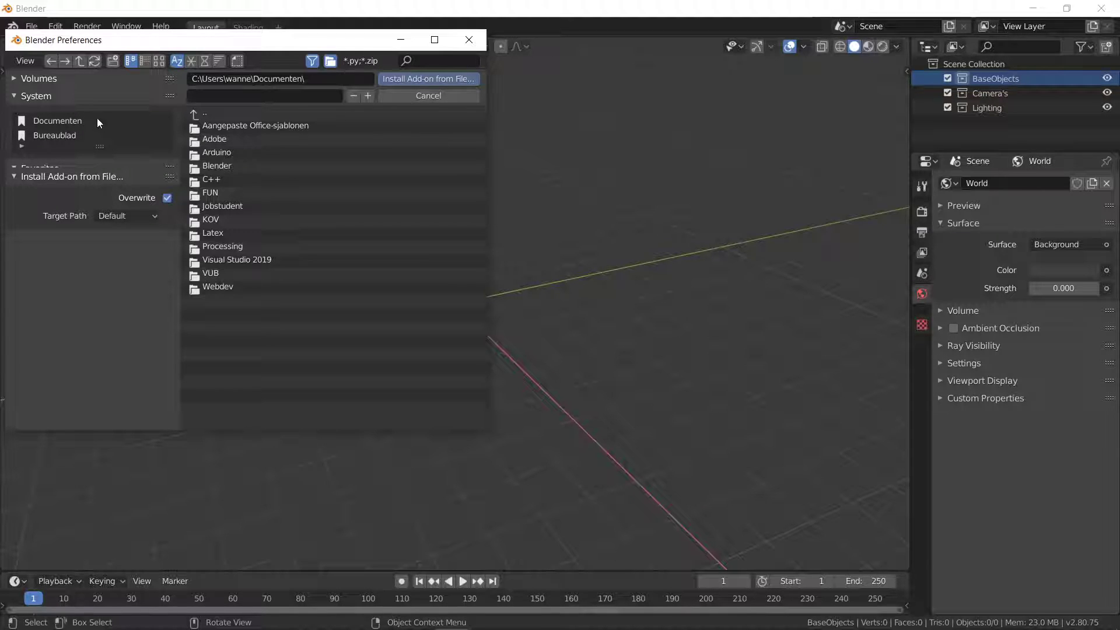
{"action": "double_click", "coordinate": [216, 166]}
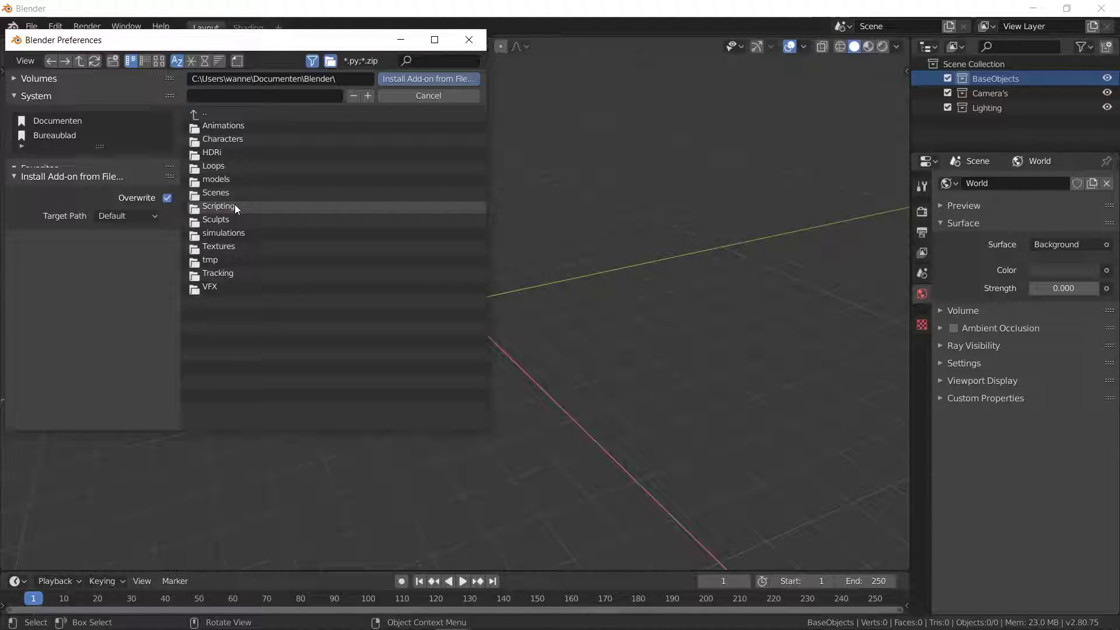
{"action": "double_click", "coordinate": [219, 206]}
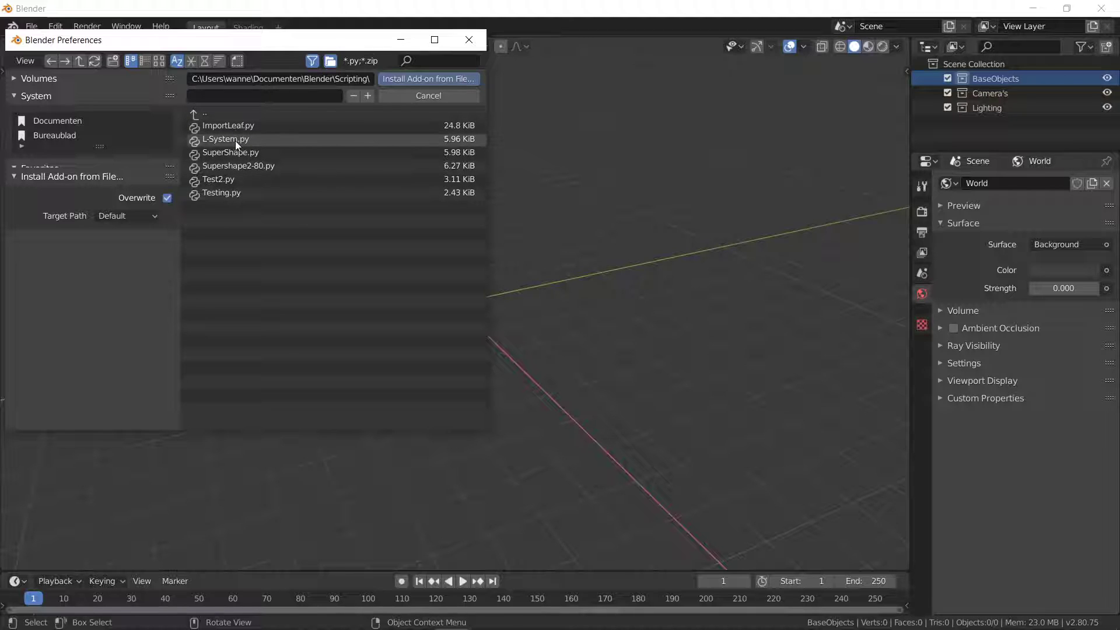
{"action": "left_click", "coordinate": [226, 139]}
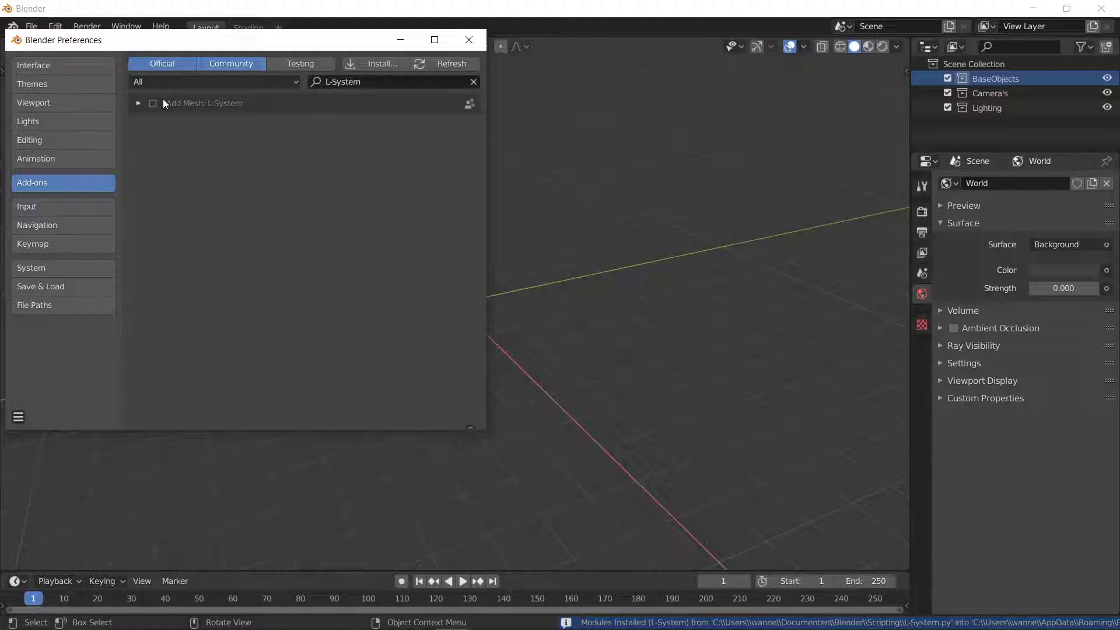
{"action": "left_click", "coordinate": [152, 104]}
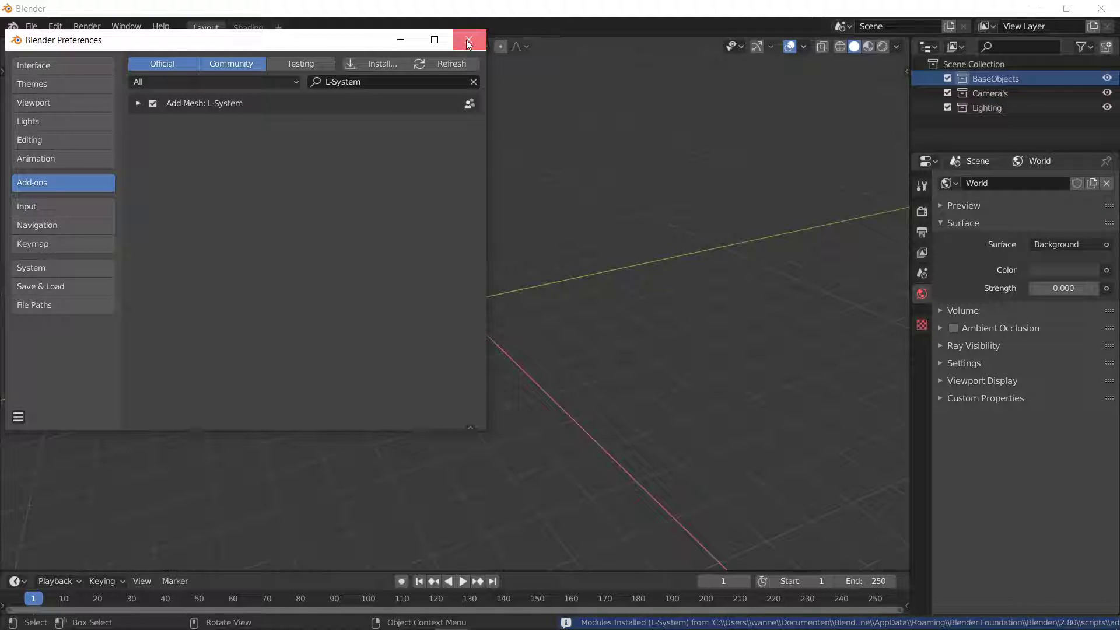
Close Preferences, add the default Sierpinski-style fractal mesh, and view it from the top.
{"action": "left_click", "coordinate": [467, 41]}
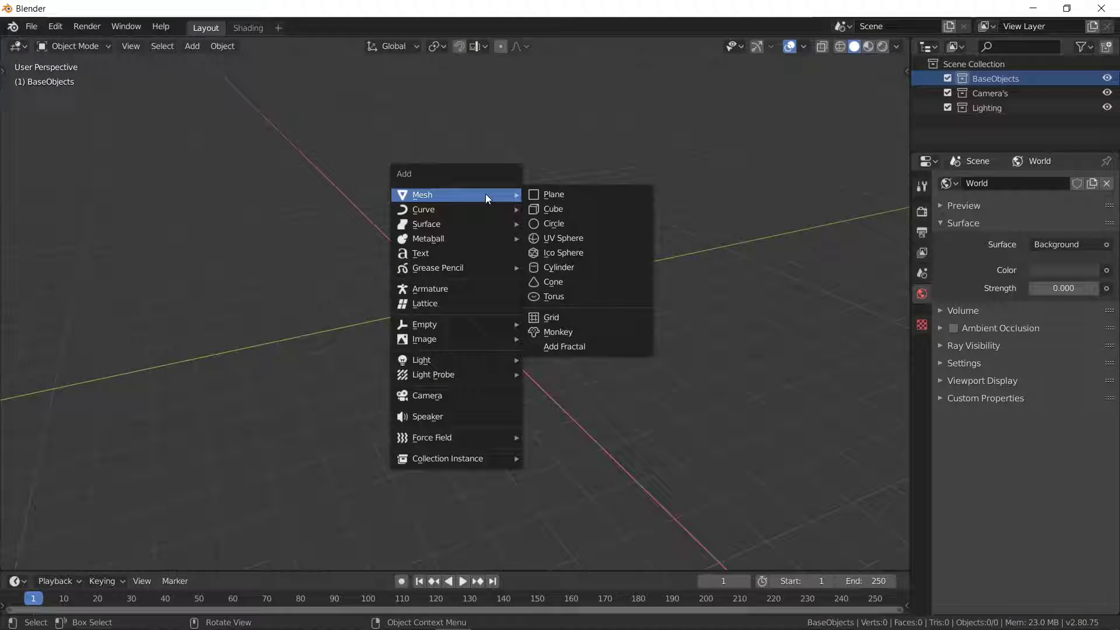
{"action": "mouse_move", "coordinate": [563, 347]}
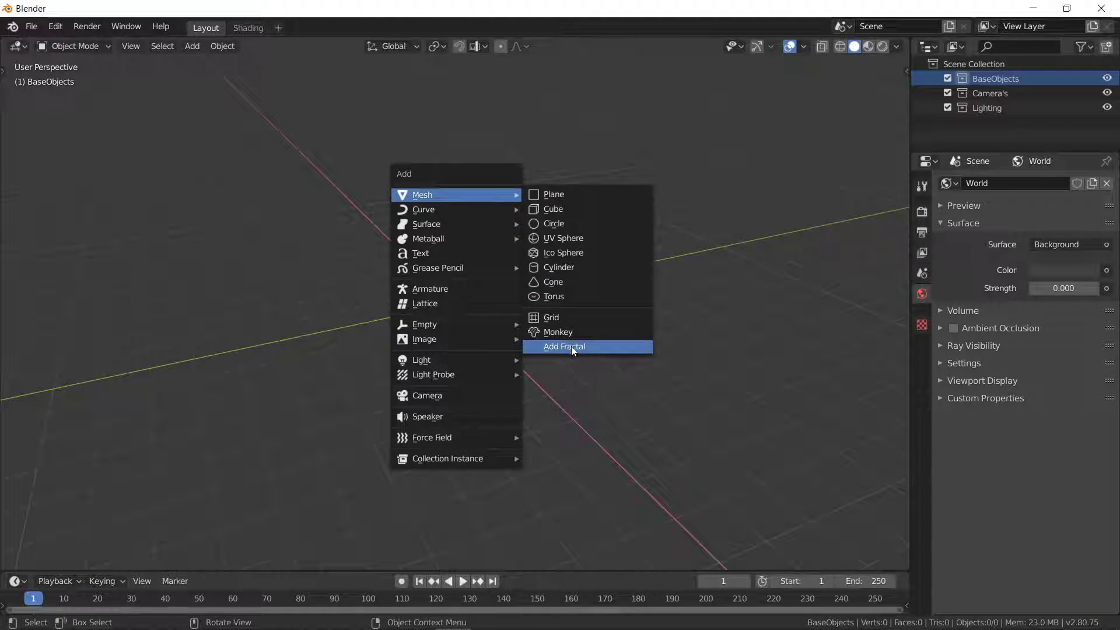
{"action": "left_click", "coordinate": [564, 347]}
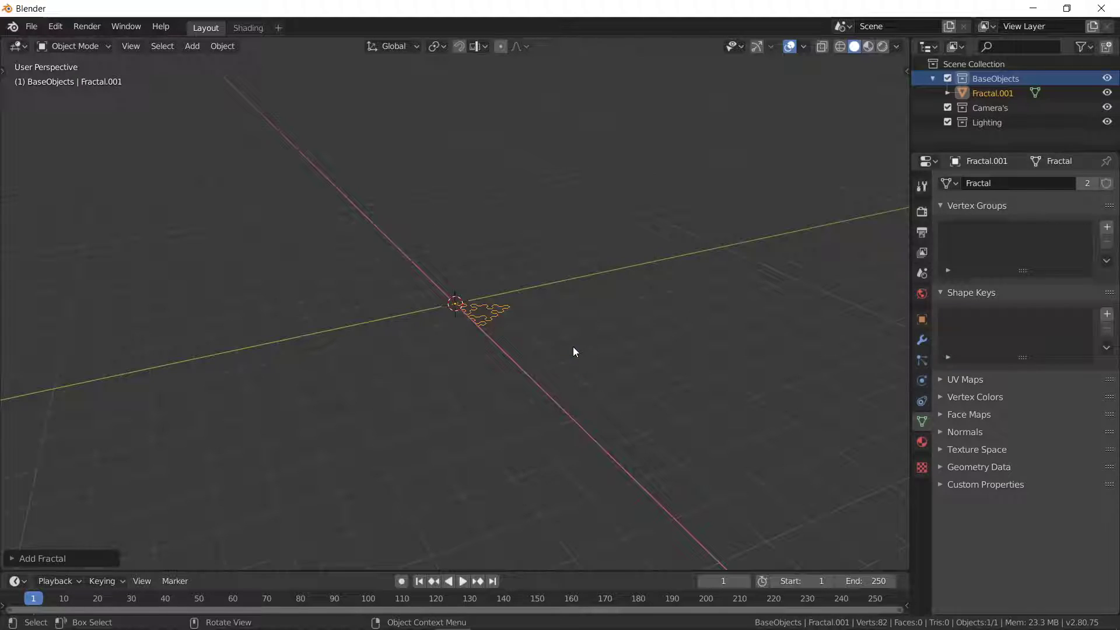
{"action": "key", "text": "7"}
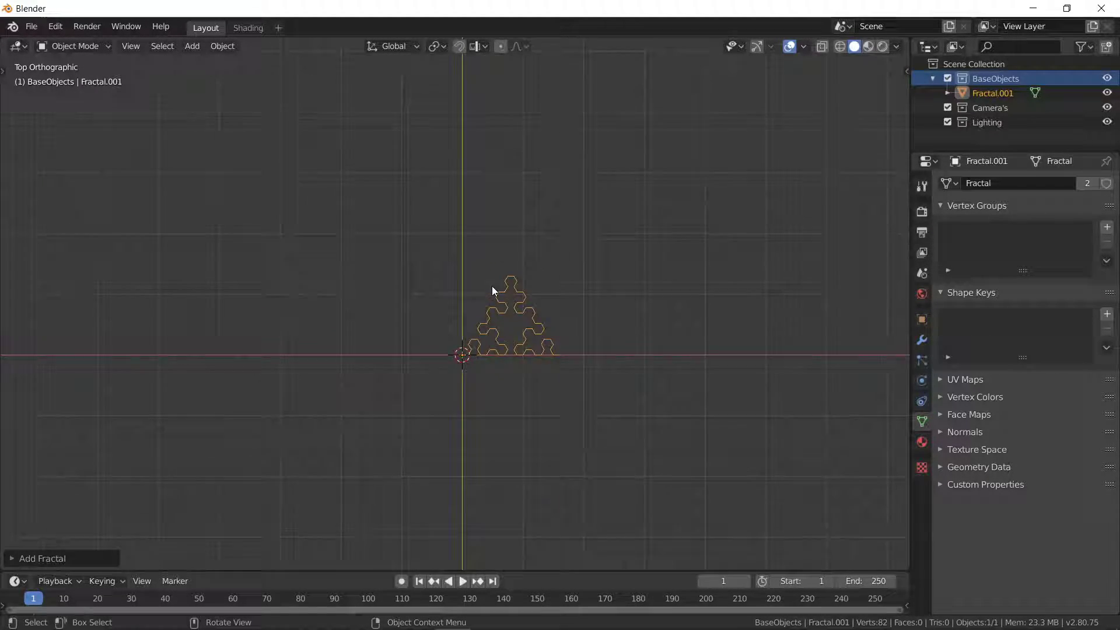
{"action": "left_click", "coordinate": [43, 557]}
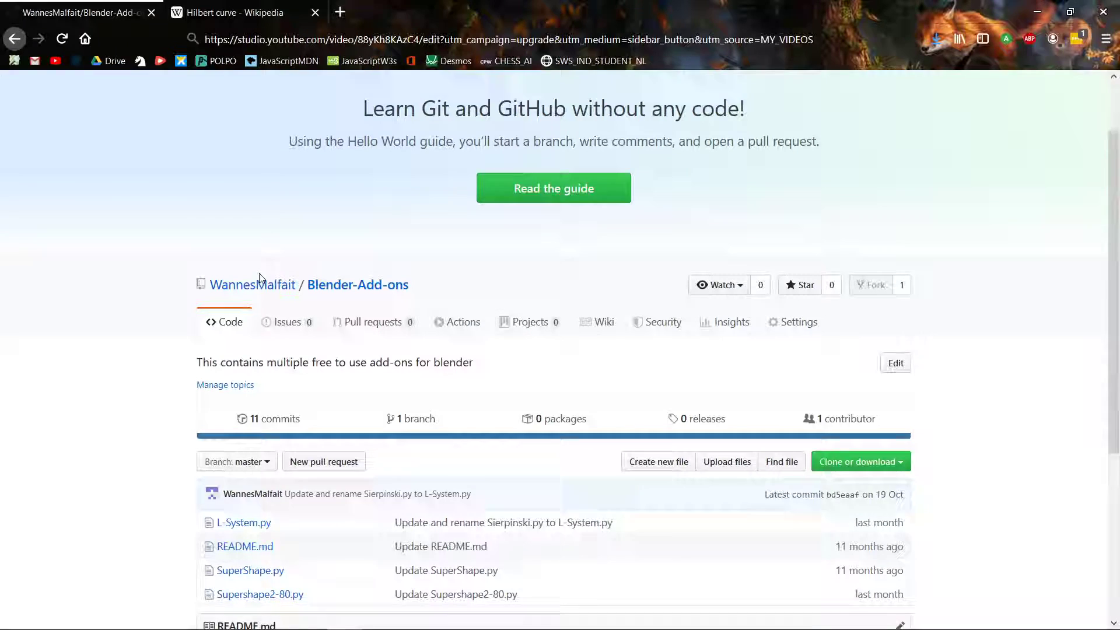
Read through the L-System.py code on GitHub, then go back to the repository.
{"action": "scroll", "scroll_direction": "down", "scroll_amount": 3}
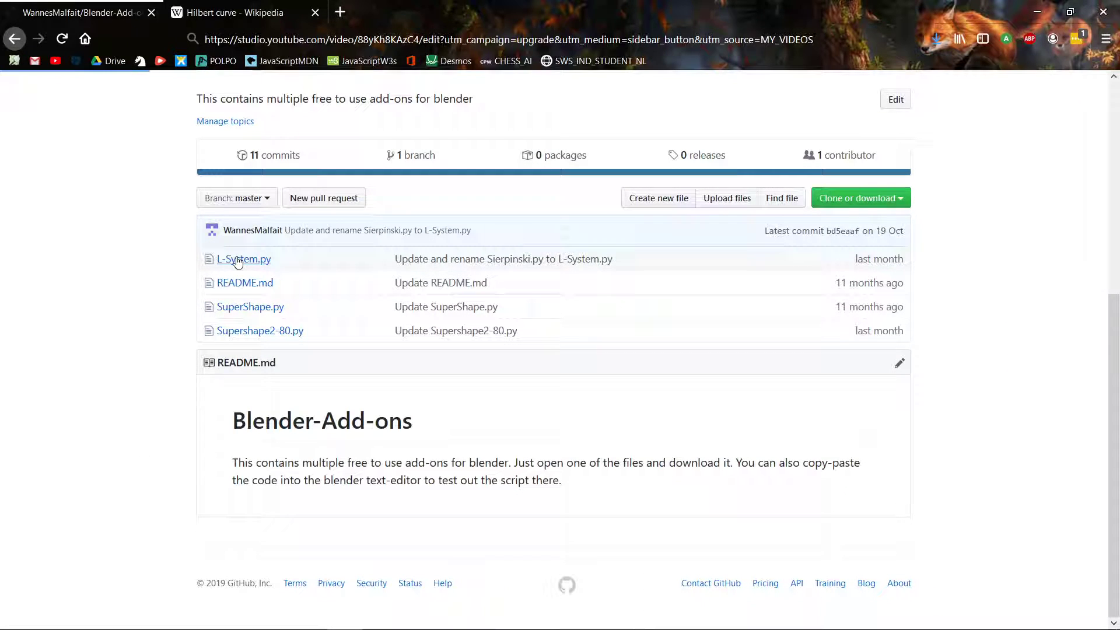
{"action": "left_click", "coordinate": [244, 258]}
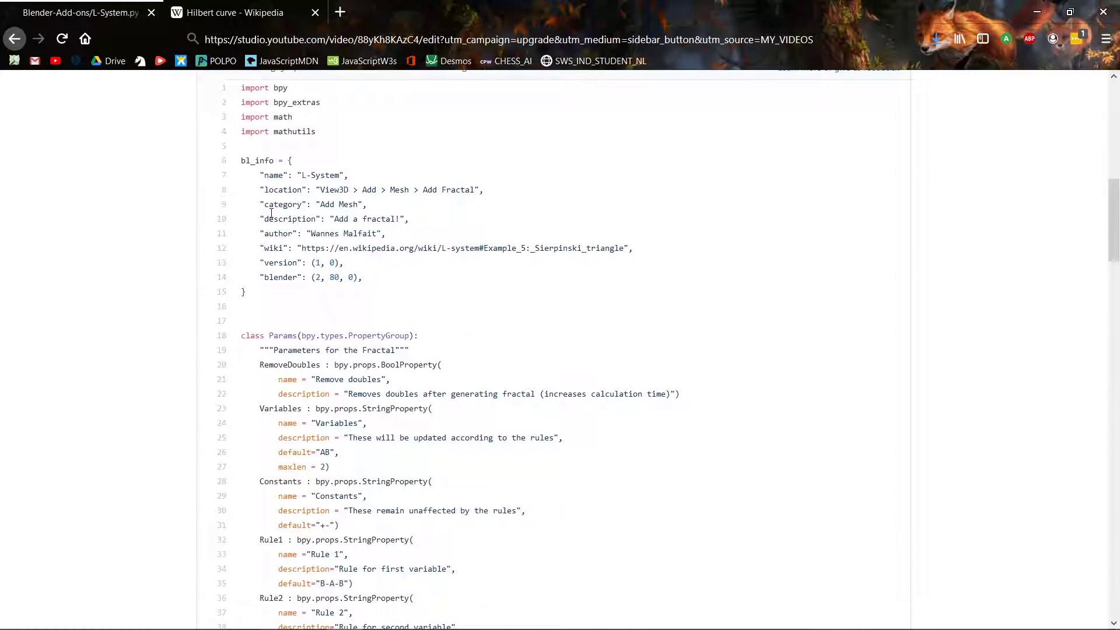
{"action": "scroll", "scroll_direction": "down", "scroll_amount": 3}
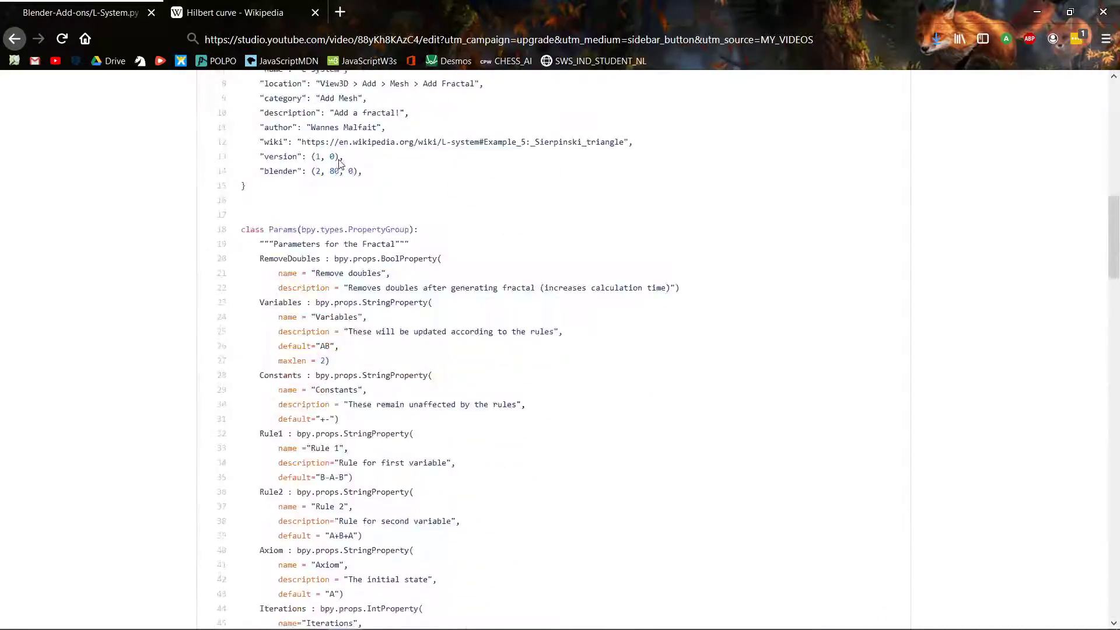
{"action": "scroll", "scroll_direction": "down", "scroll_amount": 3}
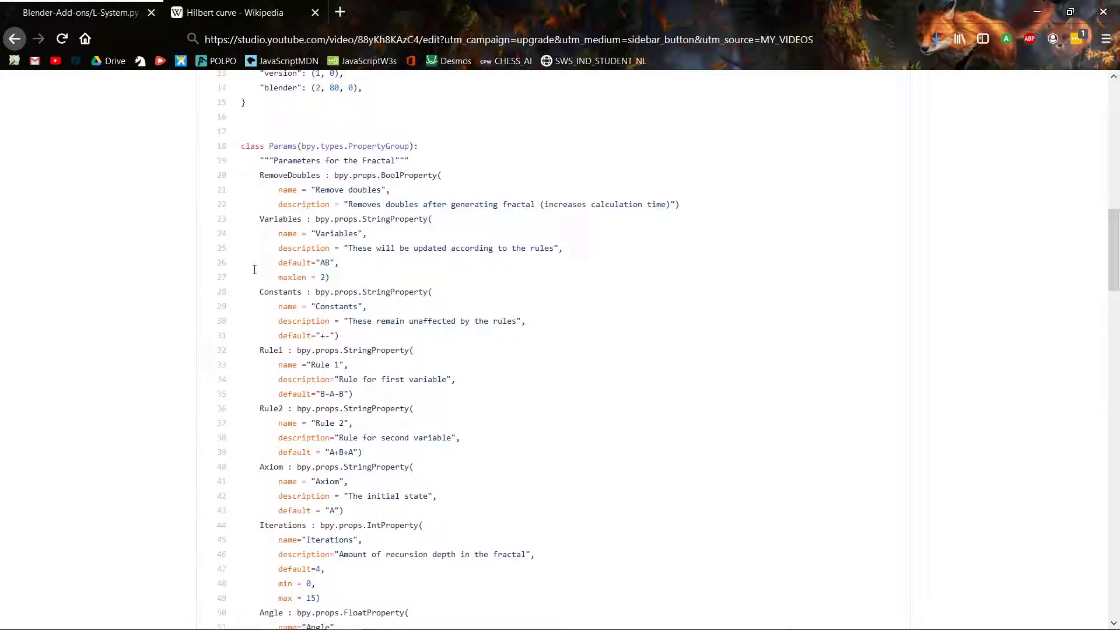
{"action": "scroll", "scroll_direction": "down", "scroll_amount": 3}
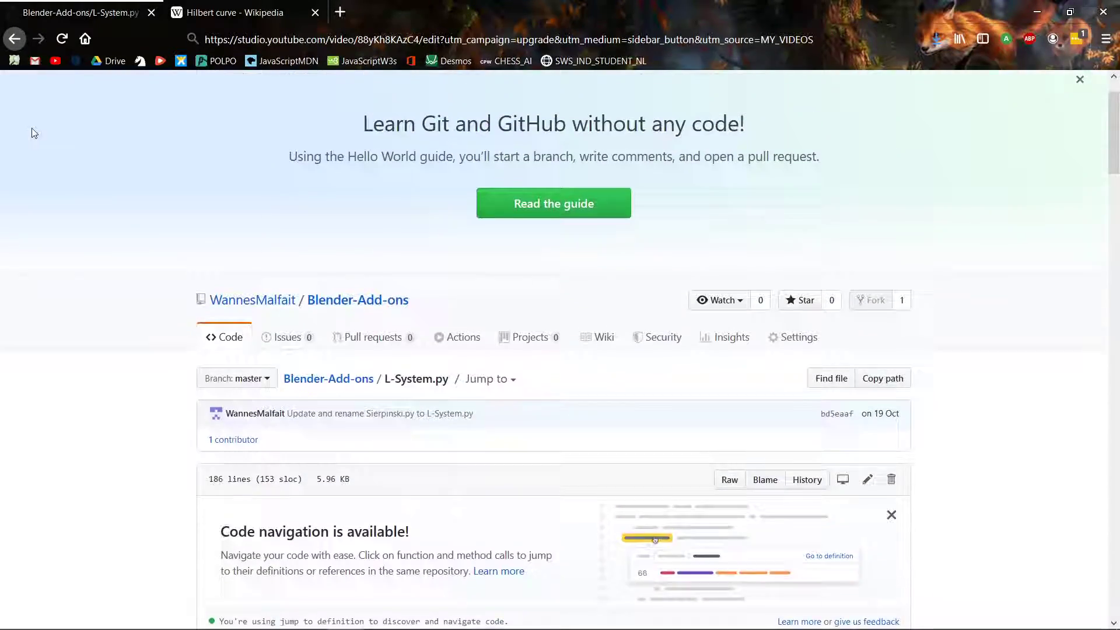
{"action": "left_click", "coordinate": [229, 13]}
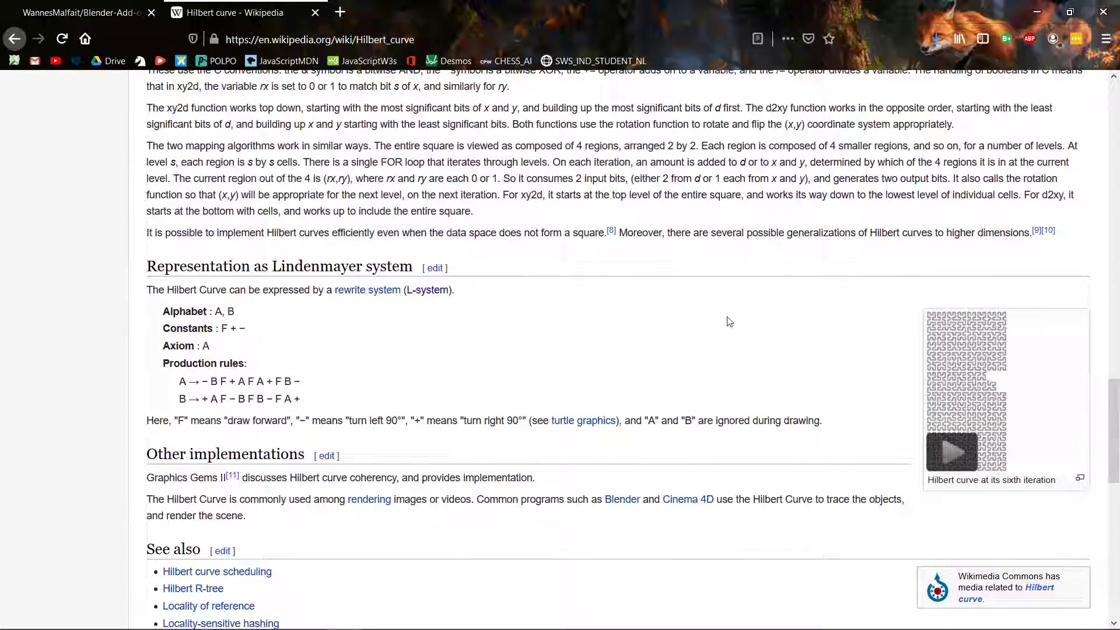
Scroll the Hilbert curve article to its Lindenmayer-system alphabet and production rules.
{"action": "scroll", "scroll_direction": "up", "scroll_amount": 3}
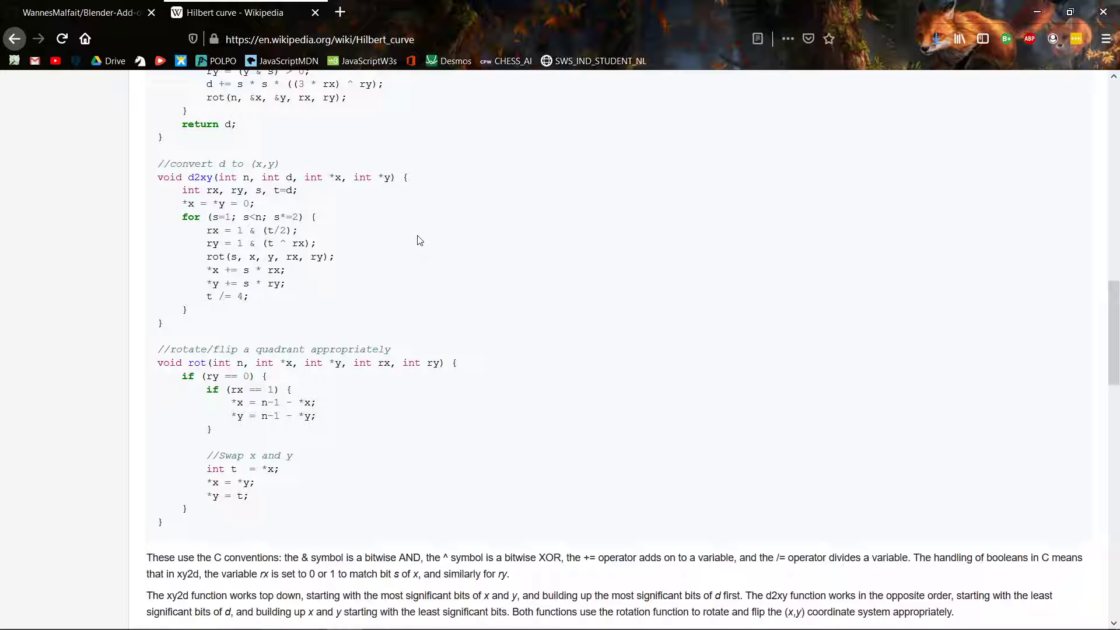
{"action": "scroll", "scroll_direction": "down", "scroll_amount": 3}
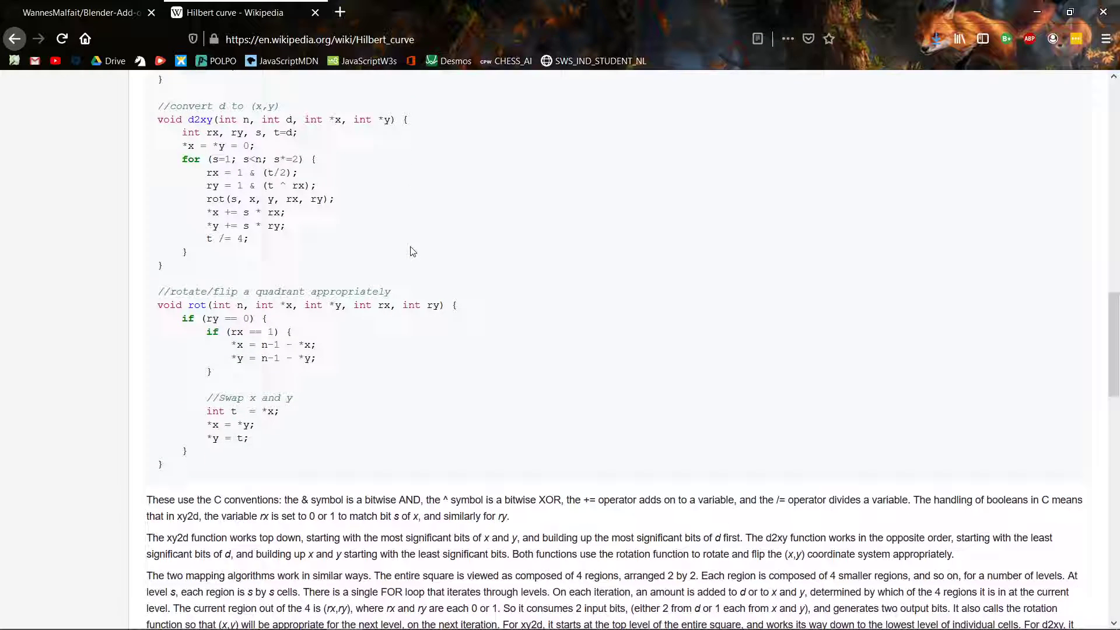
{"action": "scroll", "scroll_direction": "down", "scroll_amount": 3}
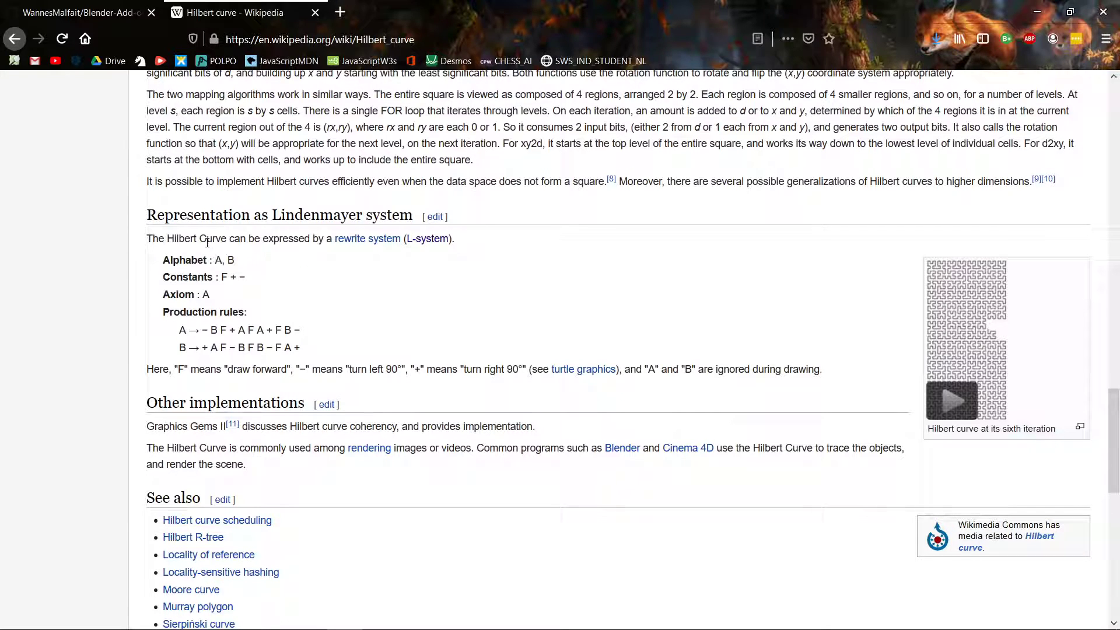
{"action": "mouse_move", "coordinate": [264, 277]}
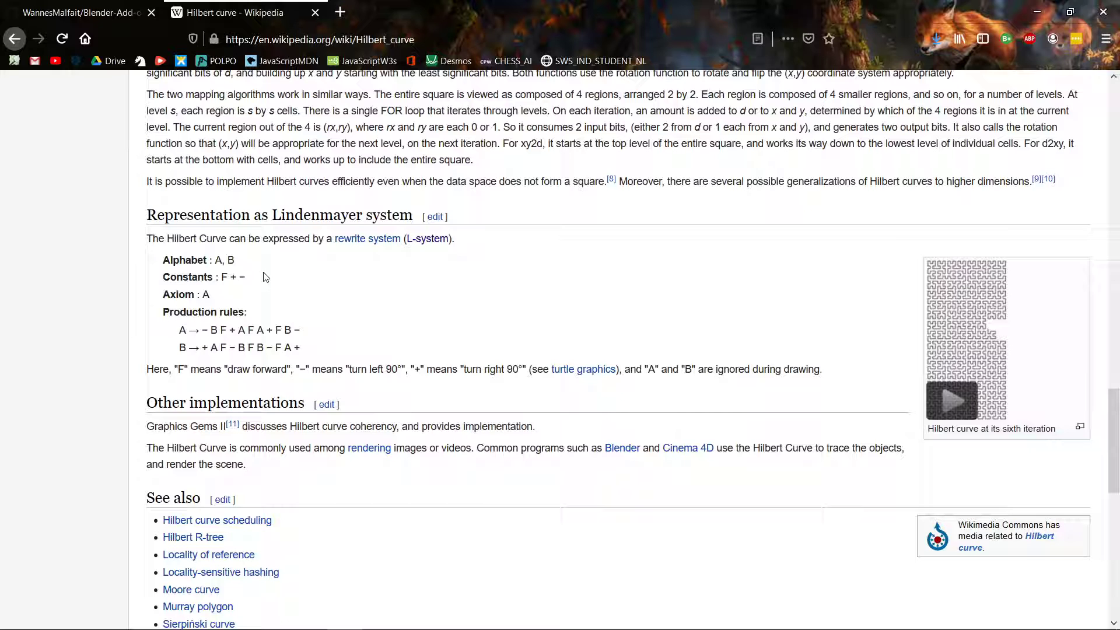
{"action": "mouse_move", "coordinate": [285, 285]}
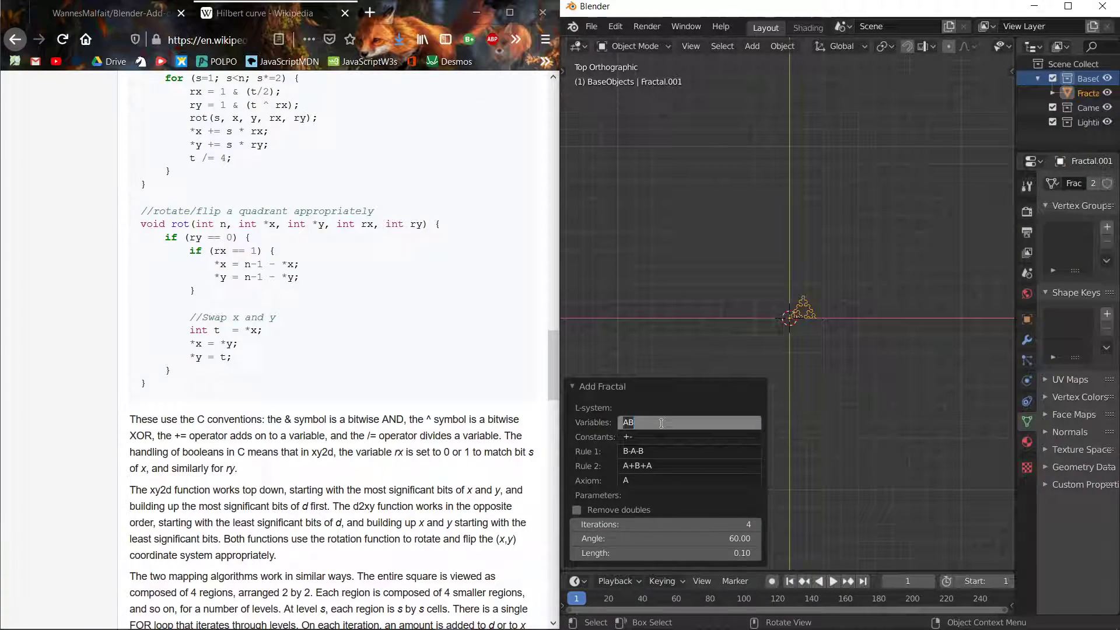
Add F to the fractal's Constants field so it reads F+-.
{"action": "scroll", "scroll_direction": "down", "scroll_amount": 3}
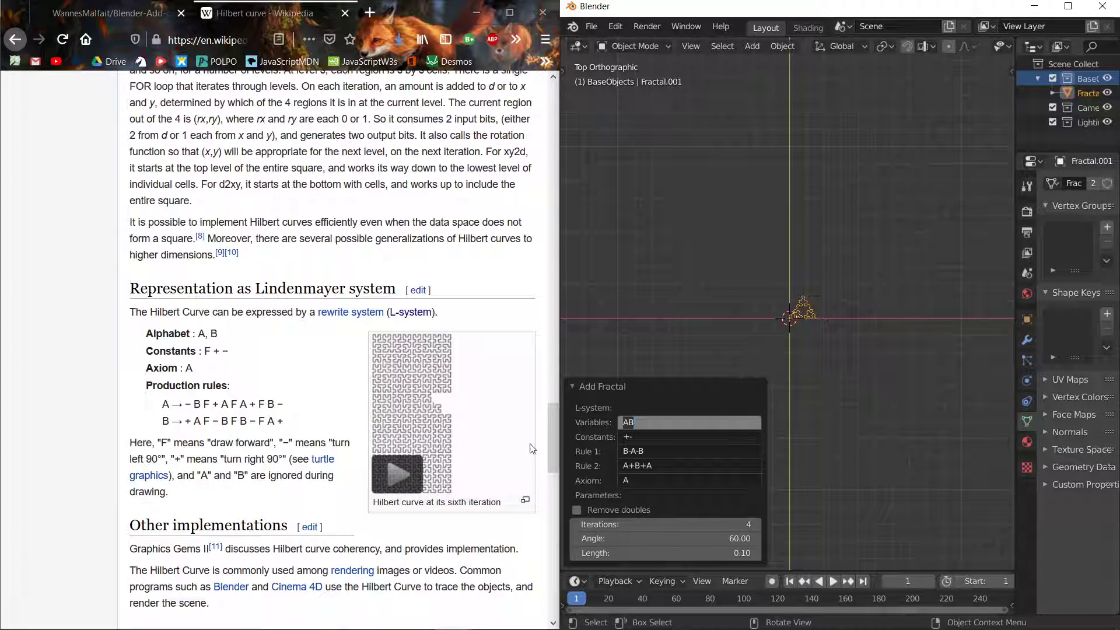
{"action": "left_click", "coordinate": [686, 436]}
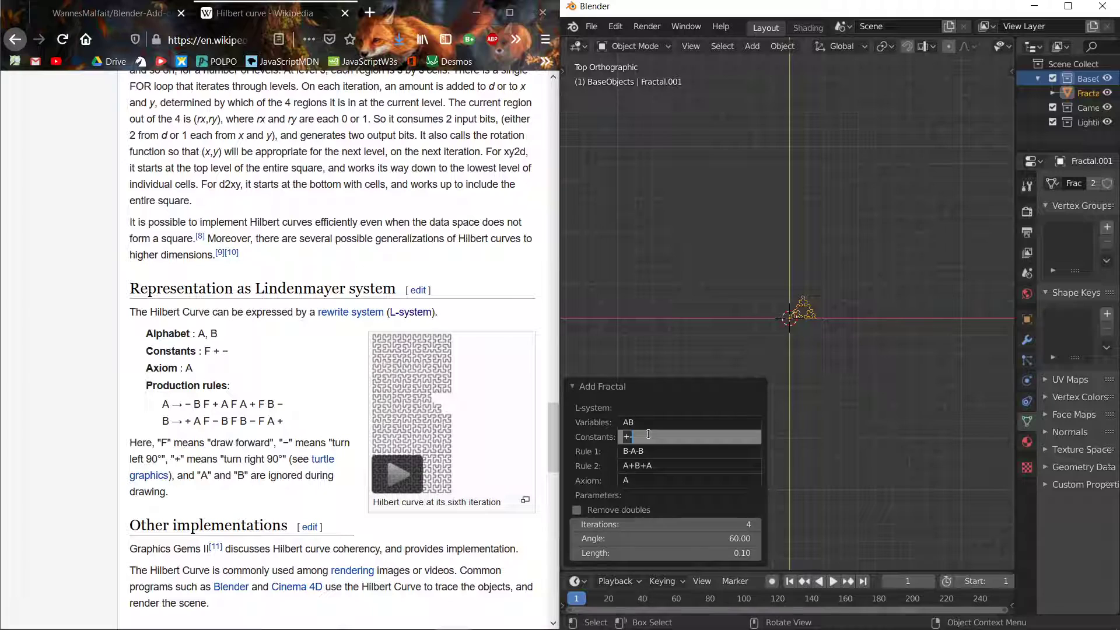
{"action": "type", "text": "F"}
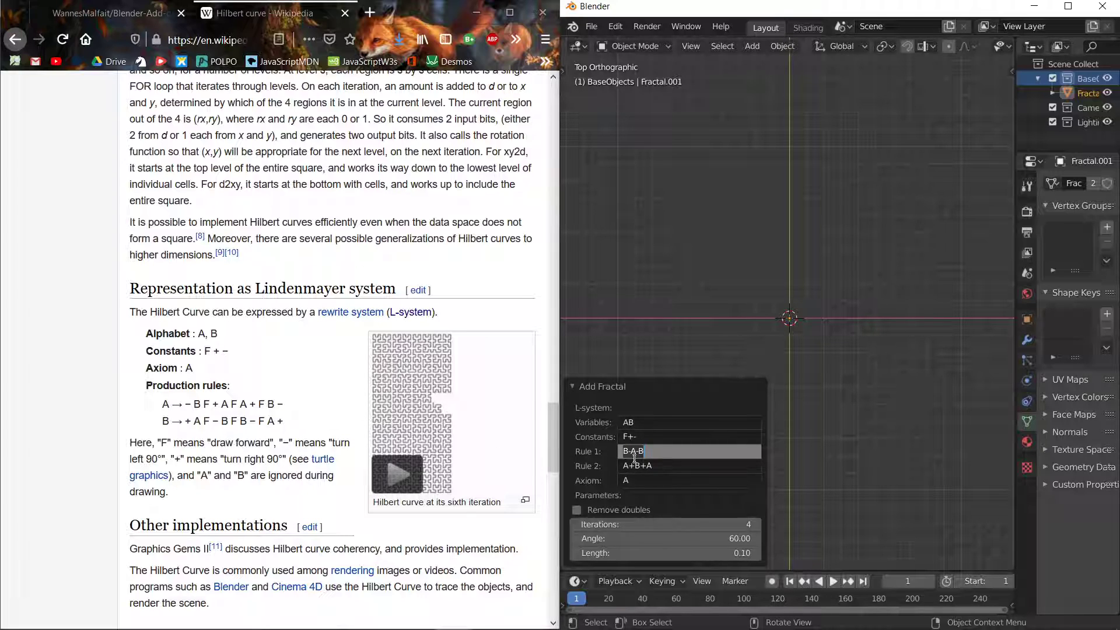
Enter -BF+AFA+FB- as Rule 1 and begin typing +AF-BFB-FA+ for Rule 2.
{"action": "left_click", "coordinate": [646, 451]}
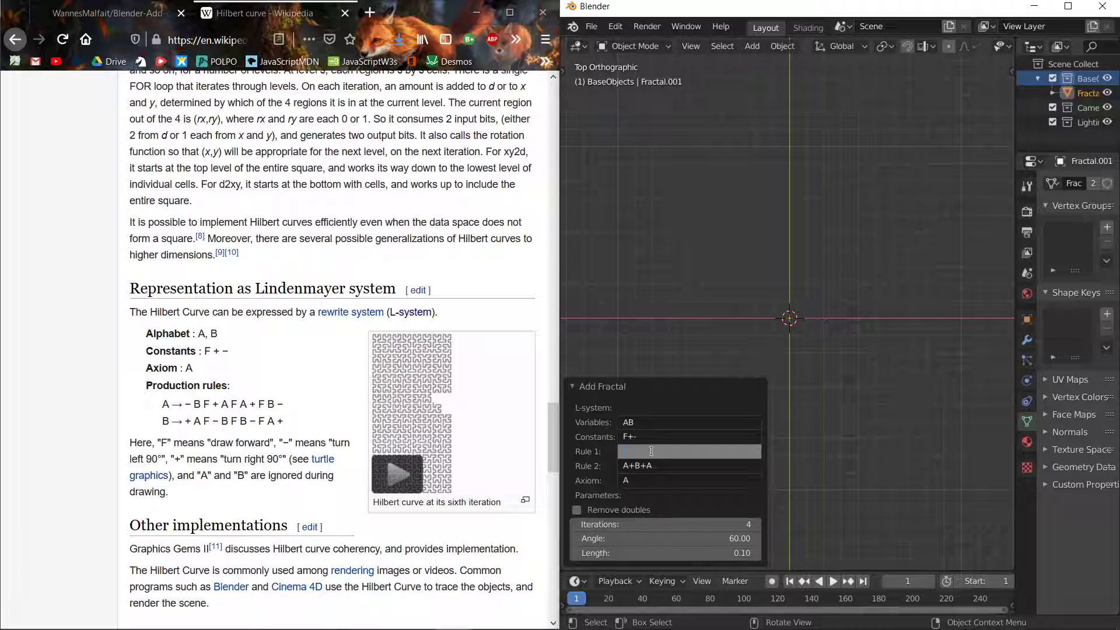
{"action": "type", "text": "-BF+"}
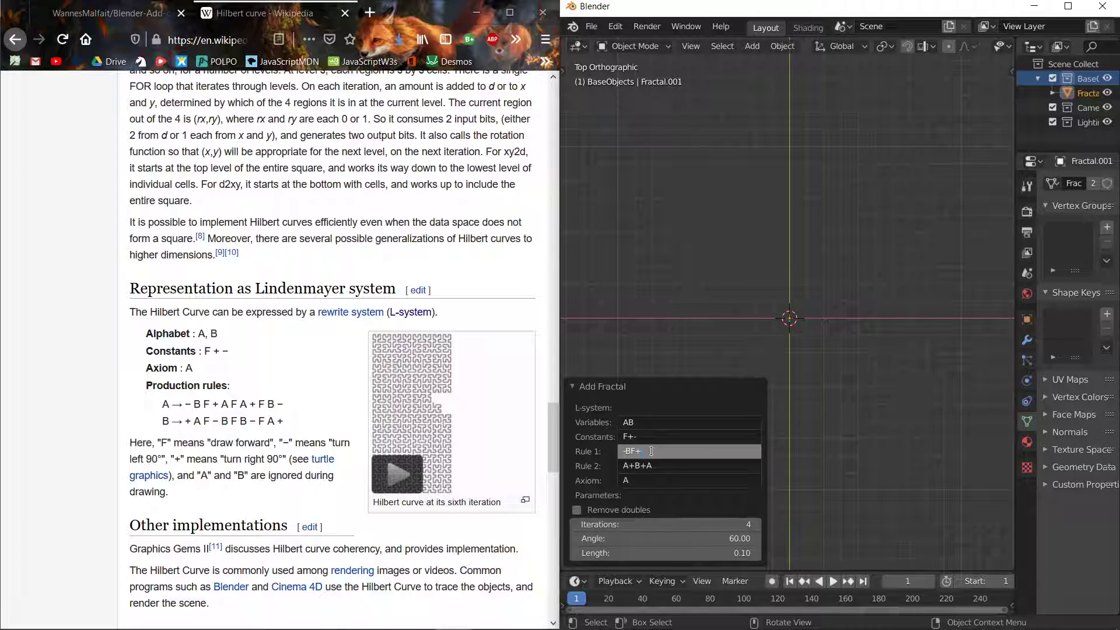
{"action": "type", "text": "AFA+FB-"}
{"action": "left_click", "coordinate": [689, 465]}
{"action": "type", "text": "+A"}
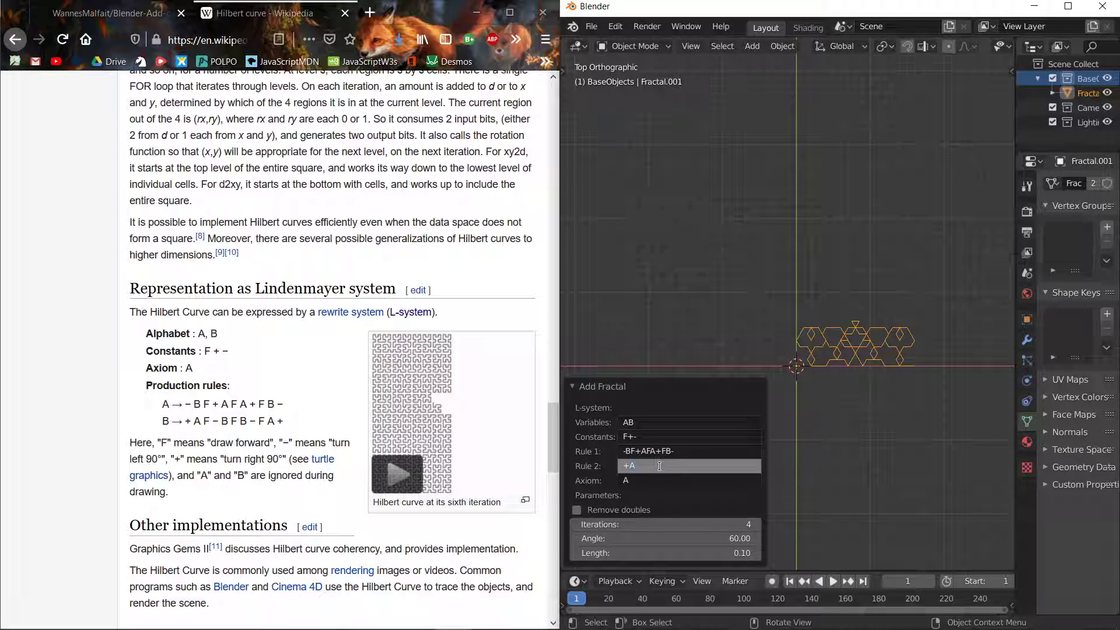
{"action": "type", "text": "F-"}
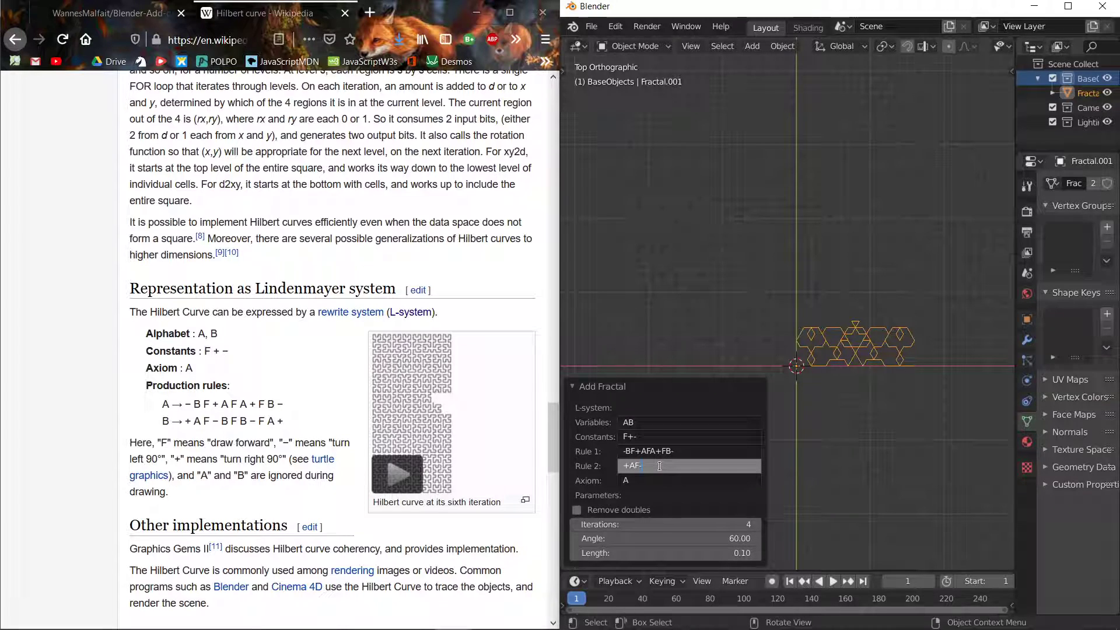
{"action": "type", "text": "BFB-FA+"}
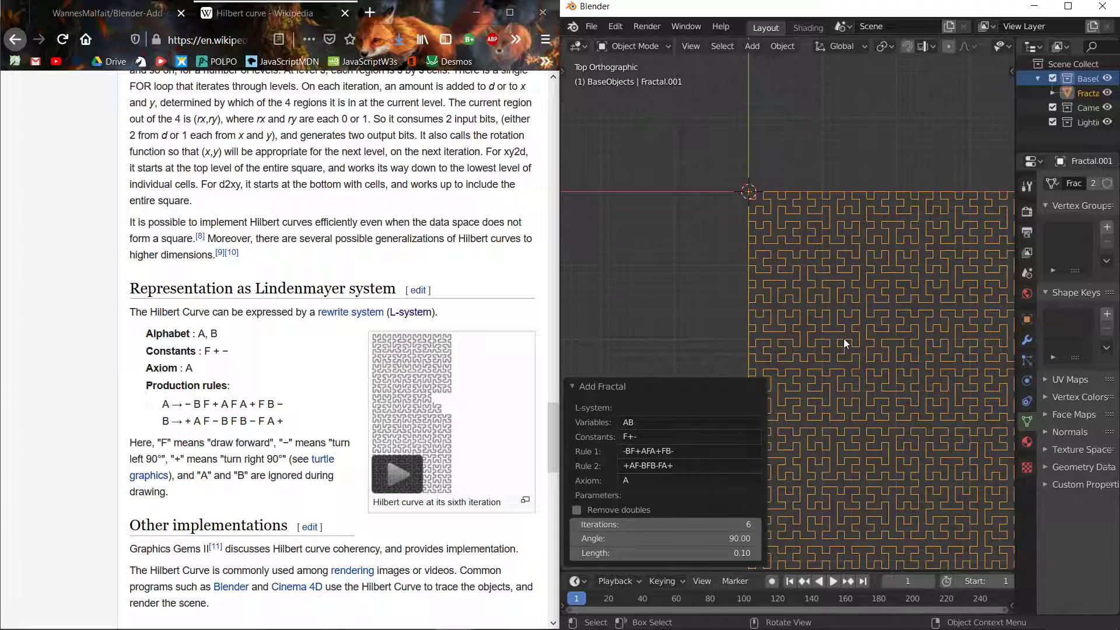
Complete the Hilbert settings: Rule 2 +AF-BFB-FA+, 6 iterations, 90° angle.
{"action": "scroll", "scroll_direction": "down", "scroll_amount": 3}
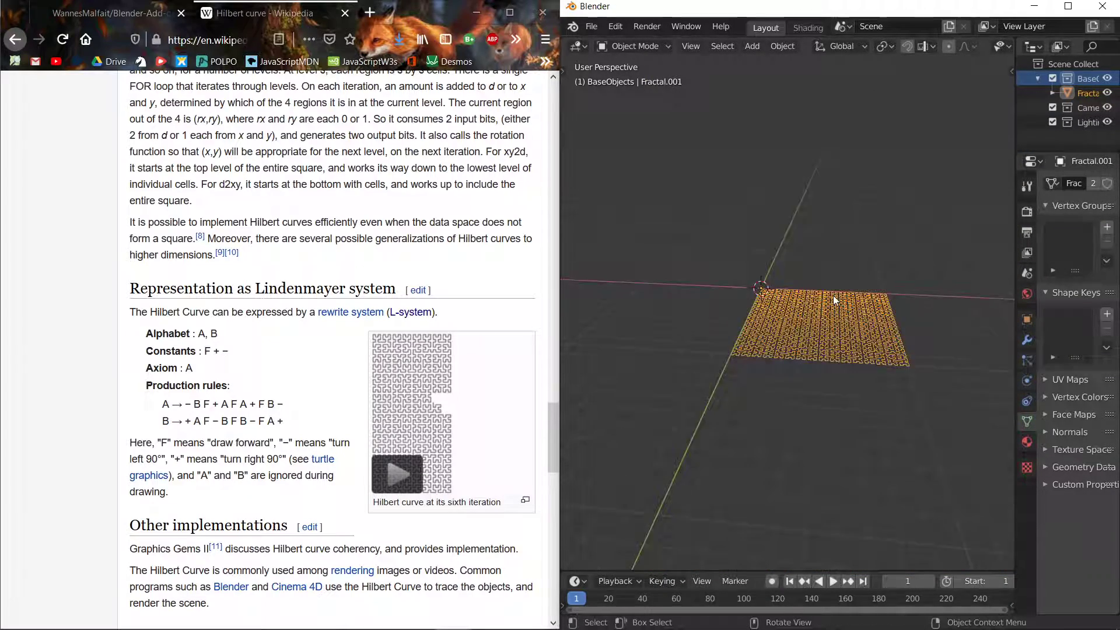
Enter Edit Mode, extrude the curve upward, and add a Solidify modifier.
{"action": "key", "text": "Tab"}
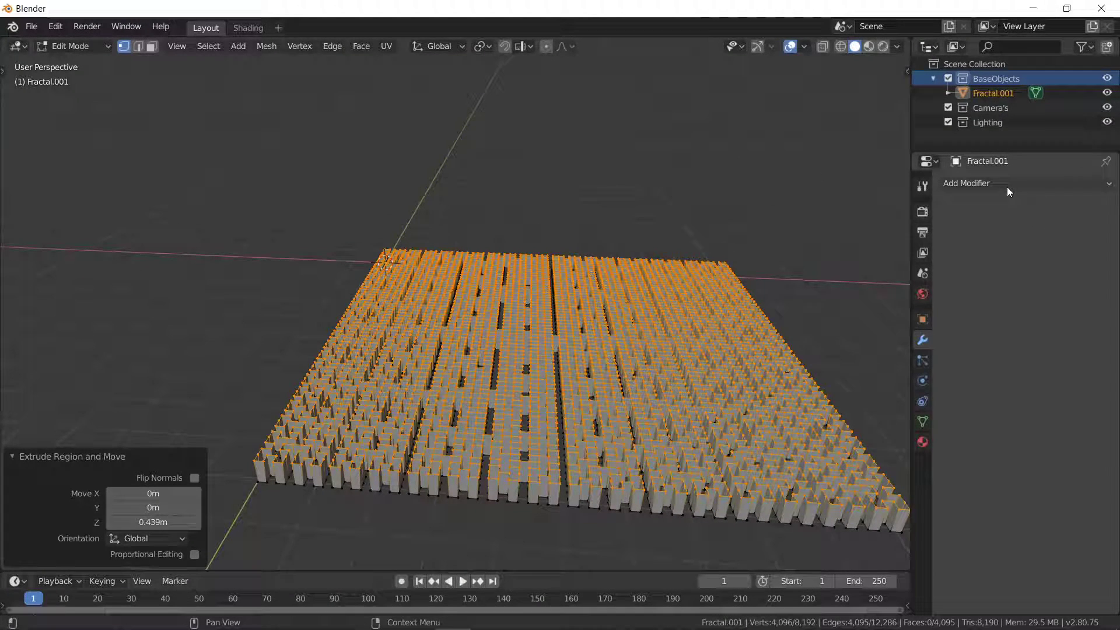
{"action": "left_click", "coordinate": [985, 182]}
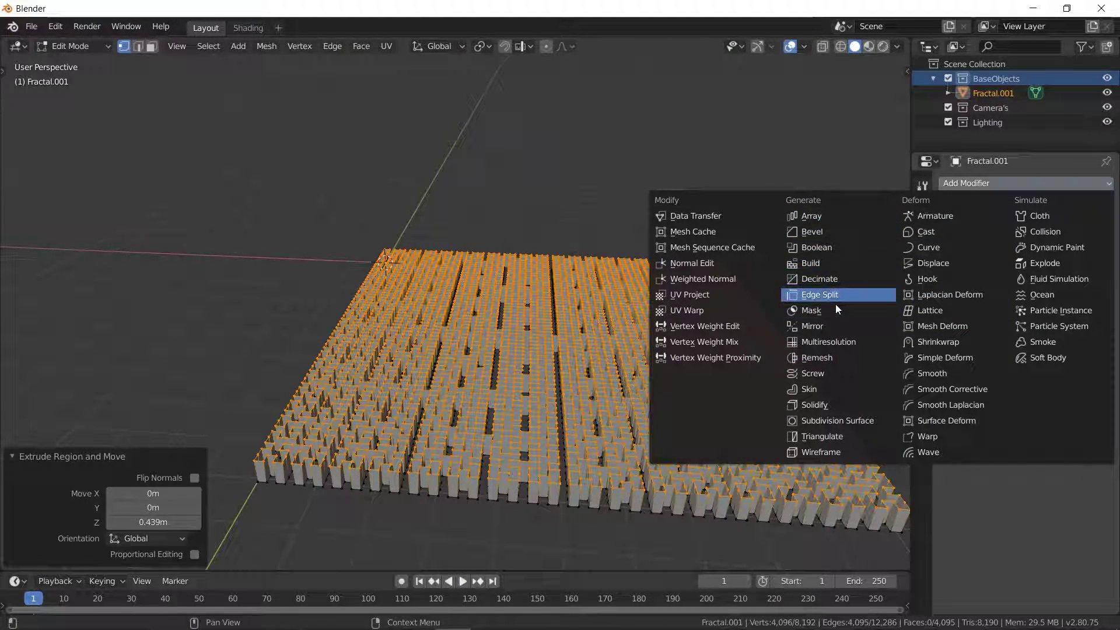
{"action": "left_click", "coordinate": [814, 405]}
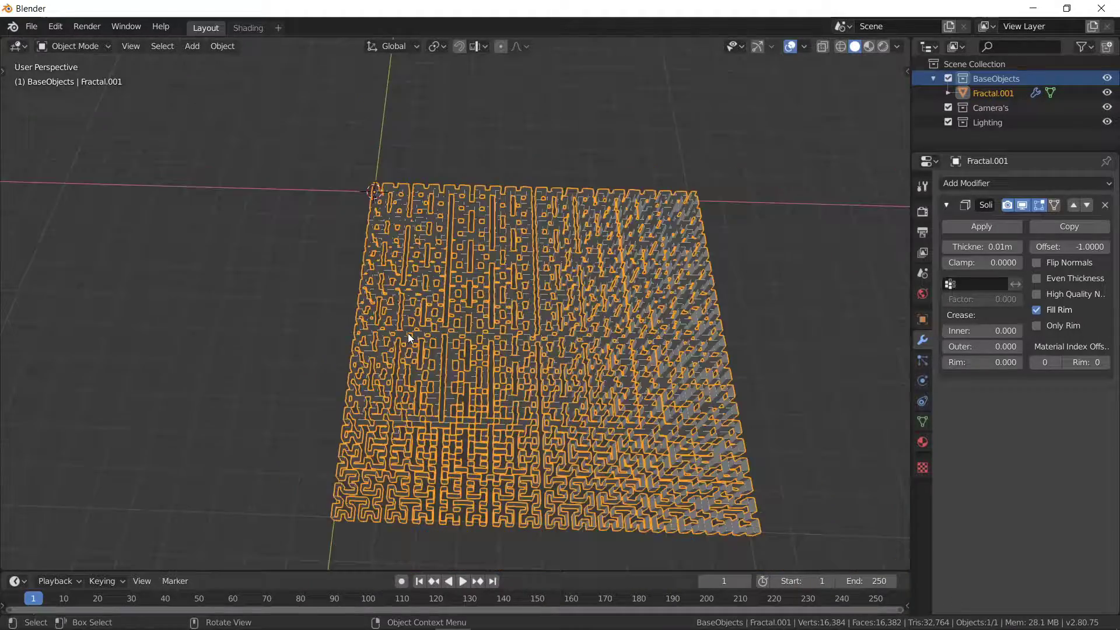
Zoom out to inspect the maze with its 0.01 m solidified walls.
{"action": "scroll", "scroll_direction": "down", "scroll_amount": 3}
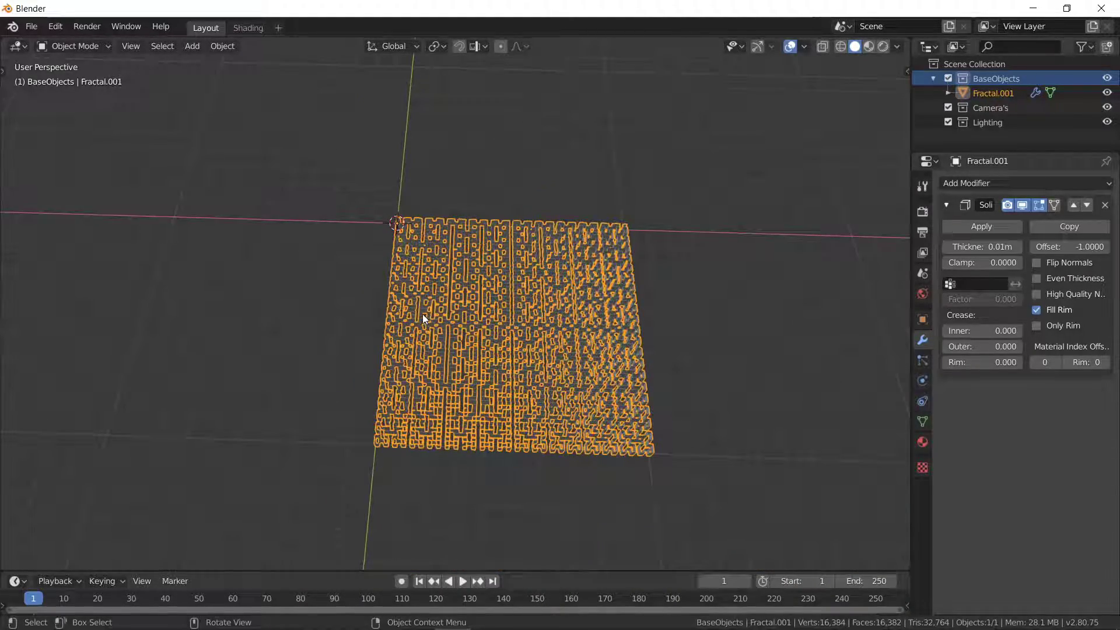
{"action": "mouse_move", "coordinate": [462, 275]}
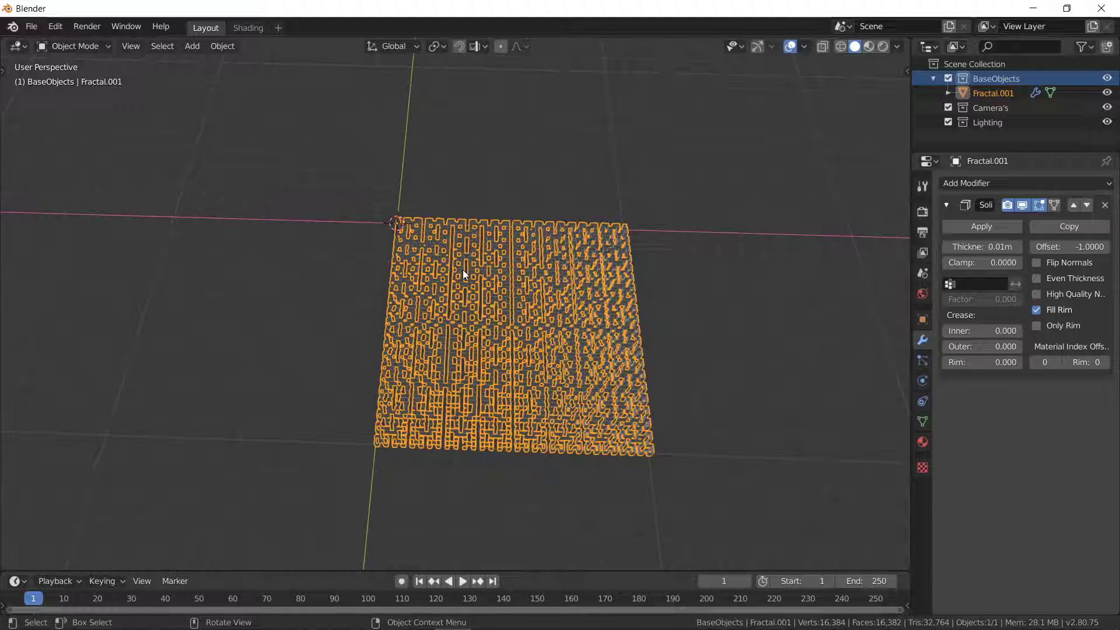
{"action": "mouse_move", "coordinate": [470, 264]}
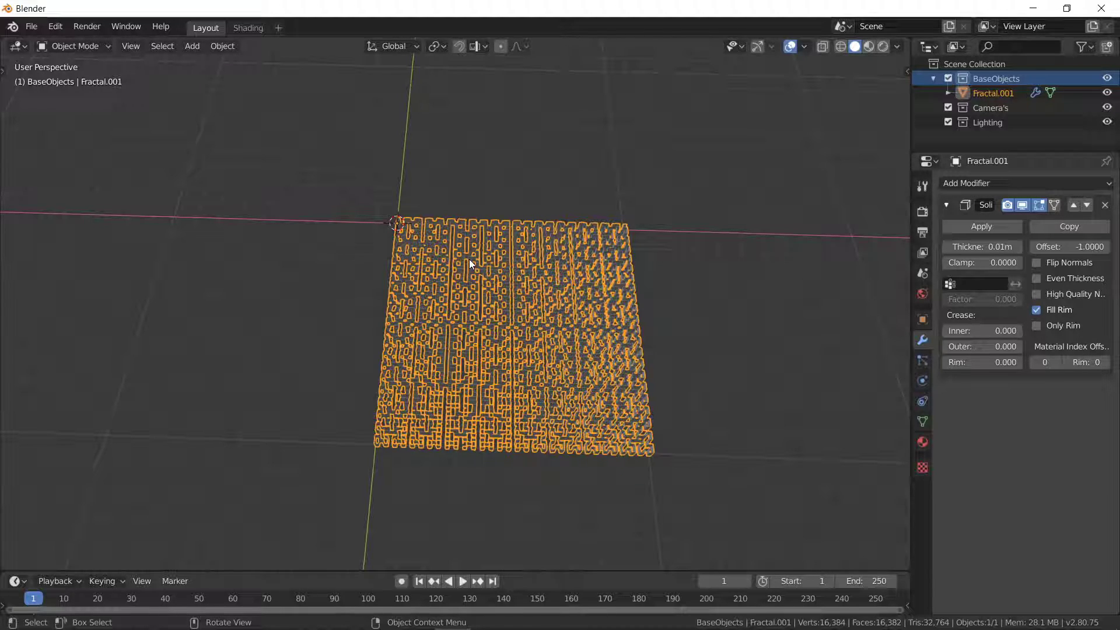